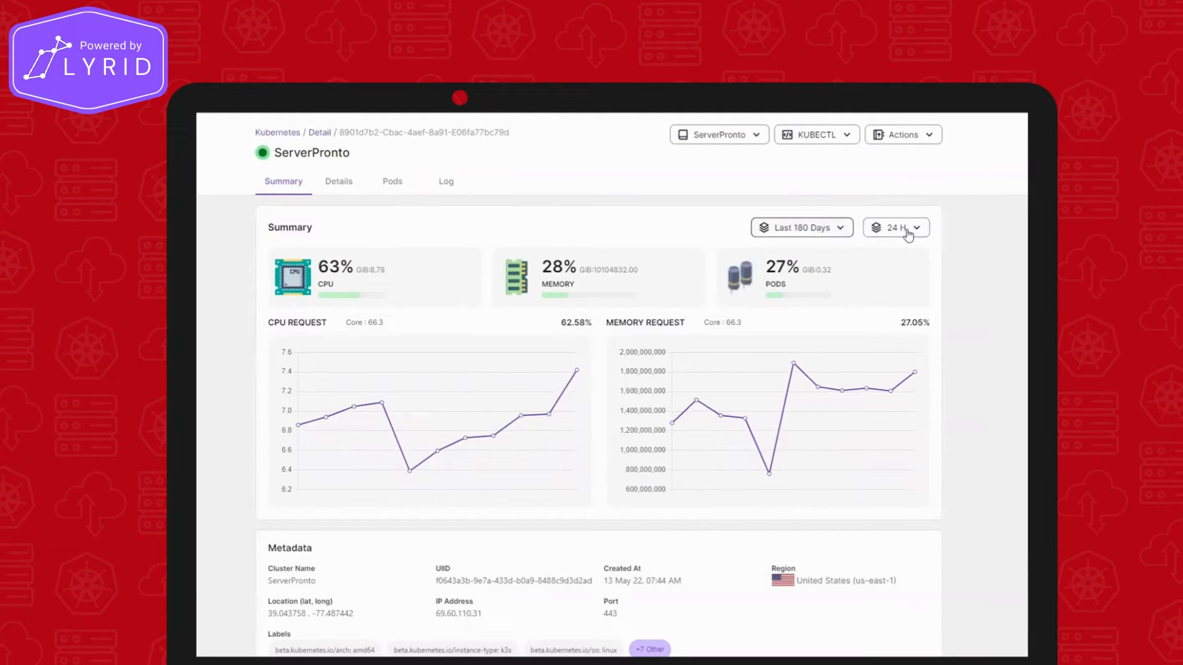
Step: Switch the ServerPronto Summary panel's time range from 24 H to 30 M
left_click(895, 227)
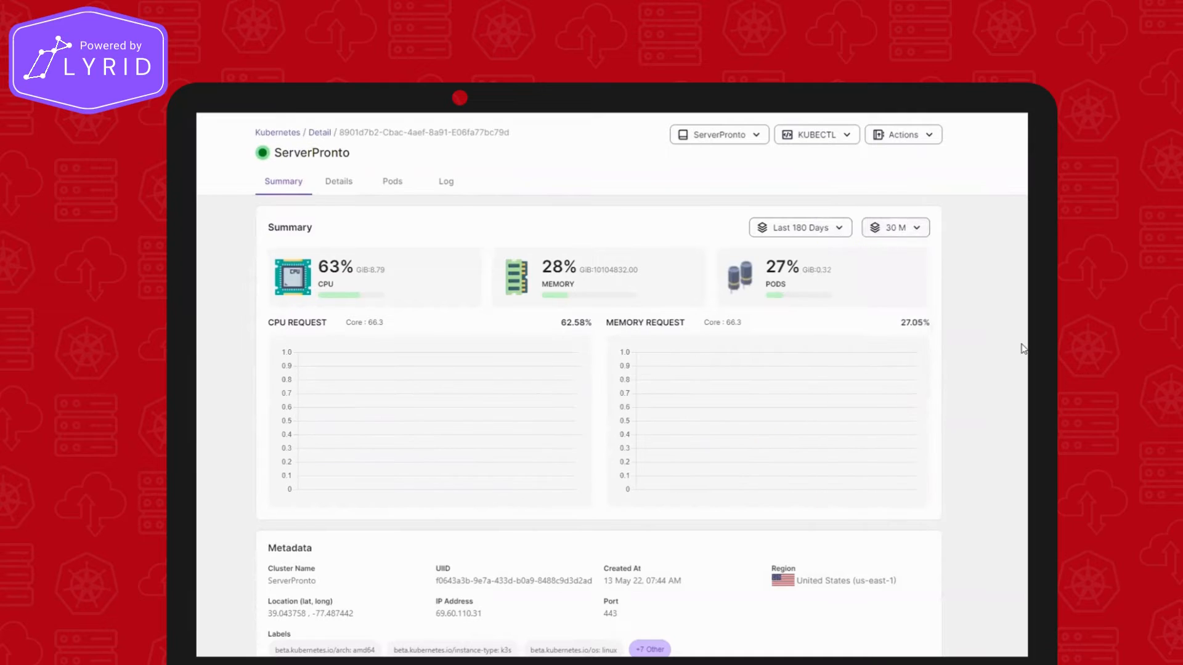